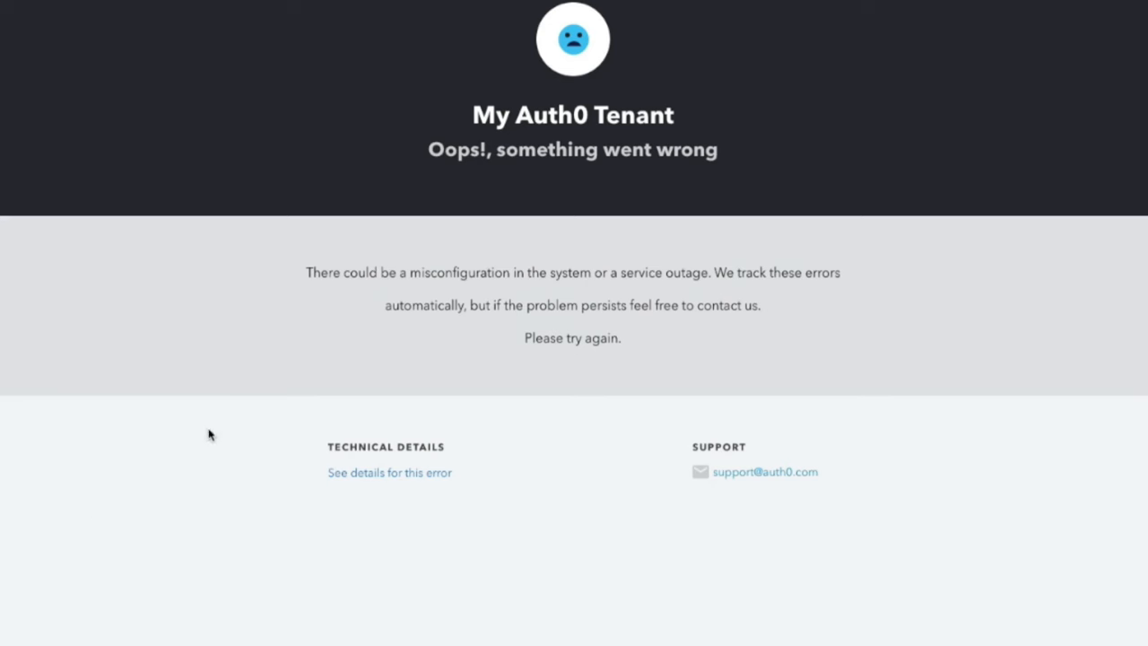
Bookmark the login page as 'Log in | A Reg Web App' via the address-bar star.
{"action": "left_click", "coordinate": [390, 472]}
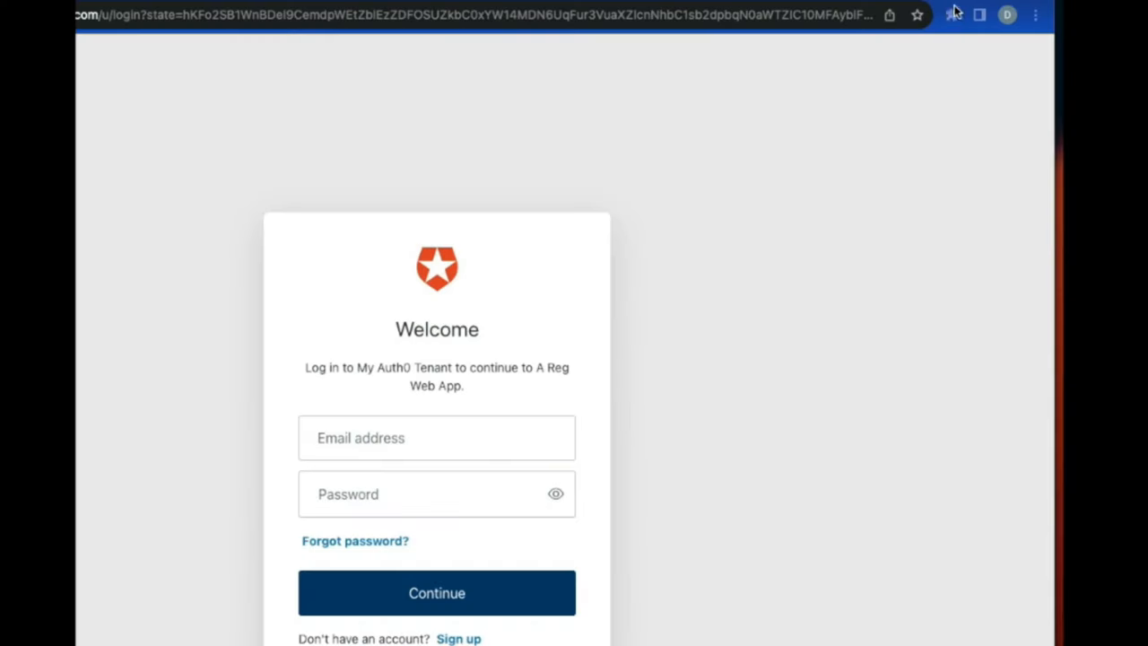
{"action": "left_click", "coordinate": [923, 15]}
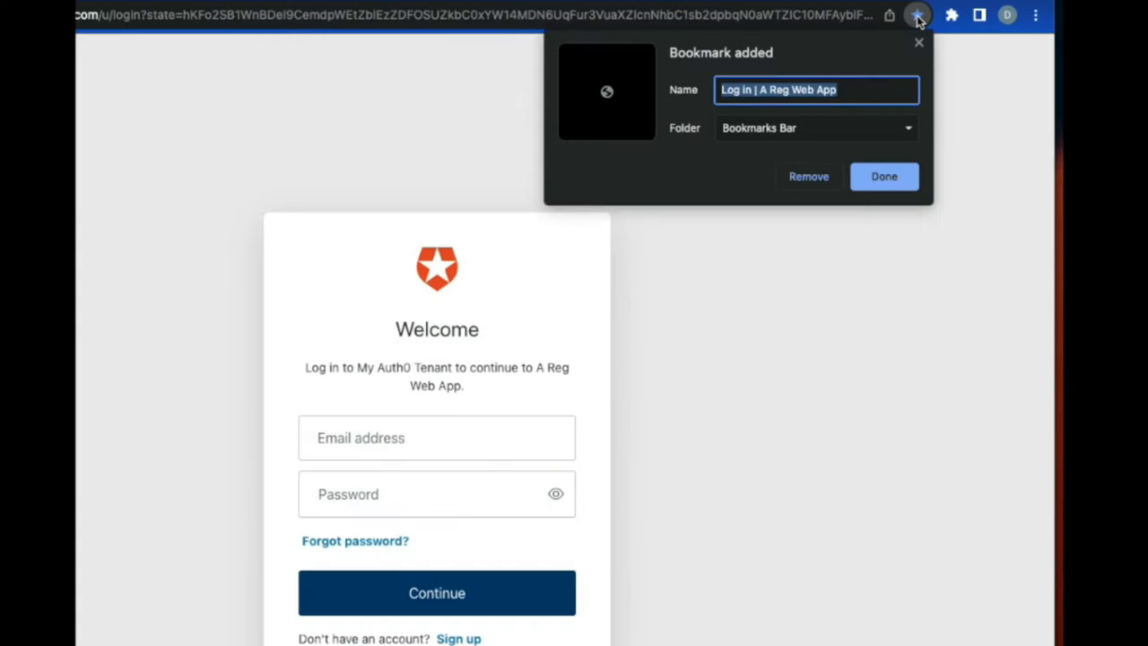
{"action": "mouse_move", "coordinate": [907, 188]}
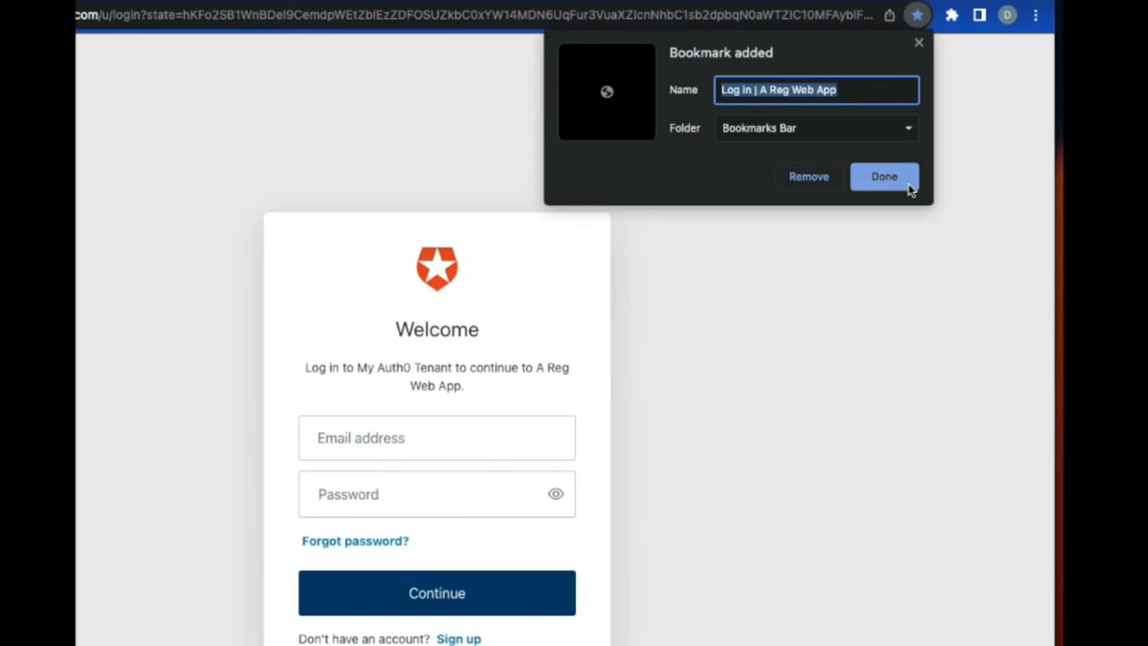
{"action": "left_click", "coordinate": [883, 176]}
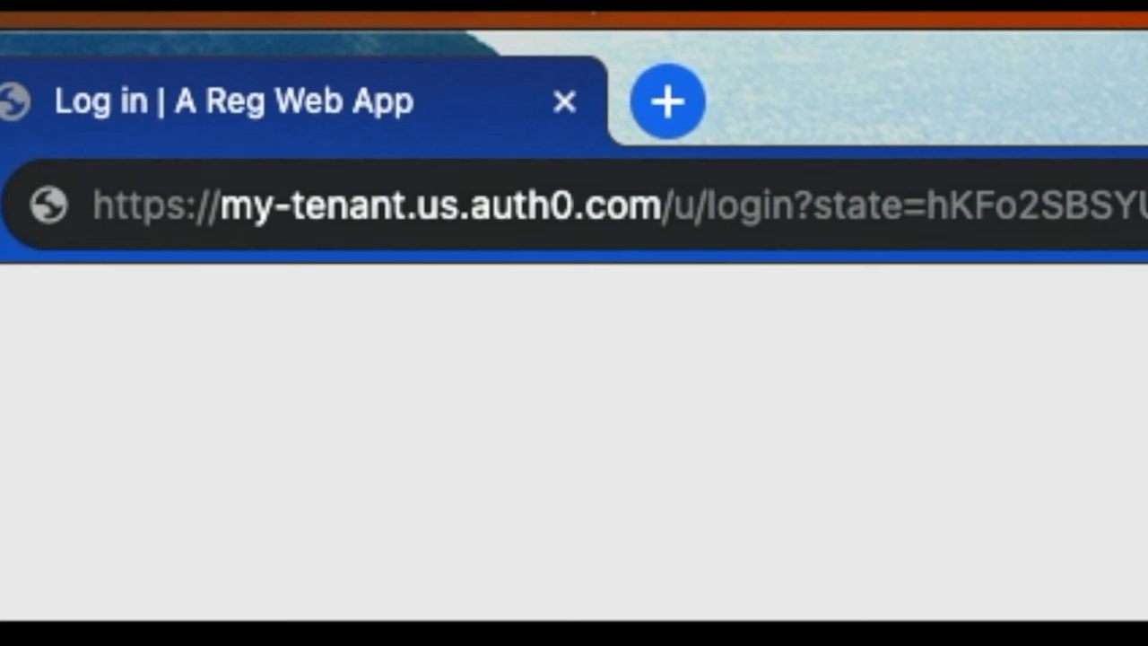
Reopen the saved 'Log in | A Reg Web App' bookmark, landing on the 'Oops!, something went wrong' error.
{"action": "double_click", "coordinate": [864, 208]}
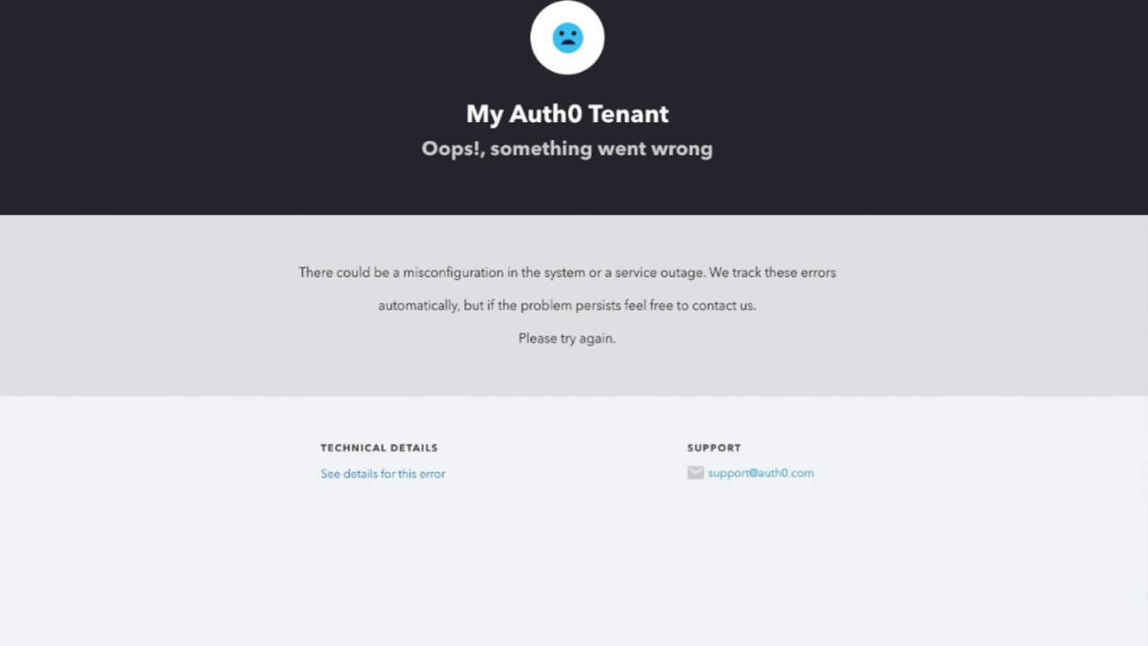
{"action": "left_click", "coordinate": [384, 473]}
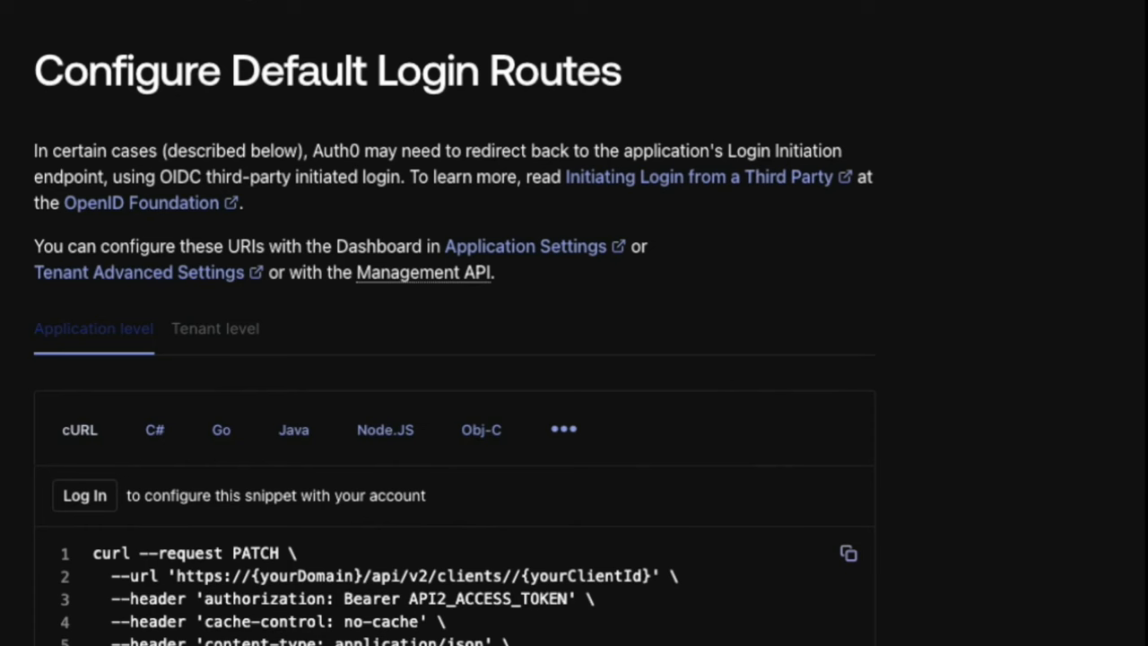
Follow the Configure Default Login Routes guide's Tenant Advanced Settings link.
{"action": "scroll", "scroll_direction": "down", "scroll_amount": 3}
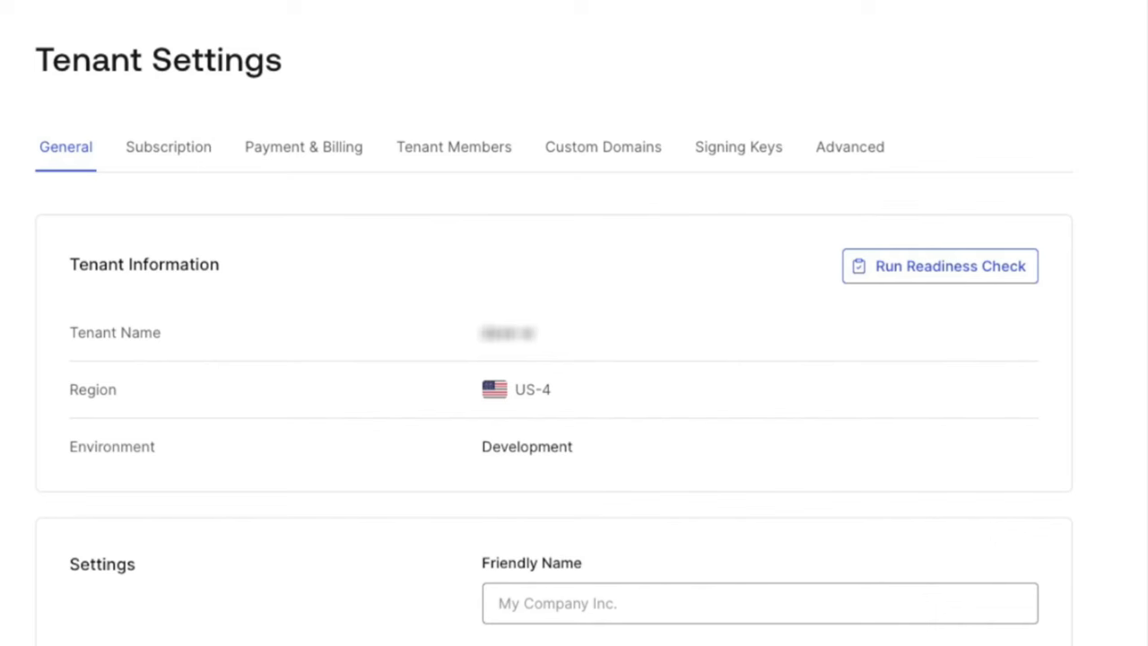
{"action": "left_click", "coordinate": [848, 147]}
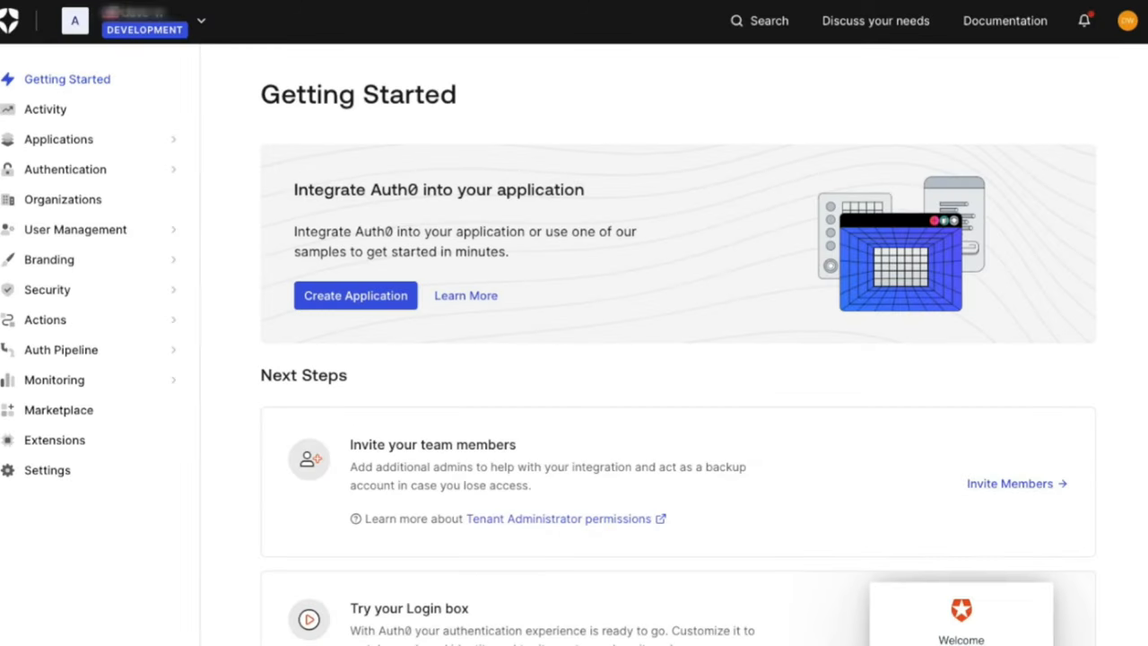
{"action": "mouse_move", "coordinate": [155, 299]}
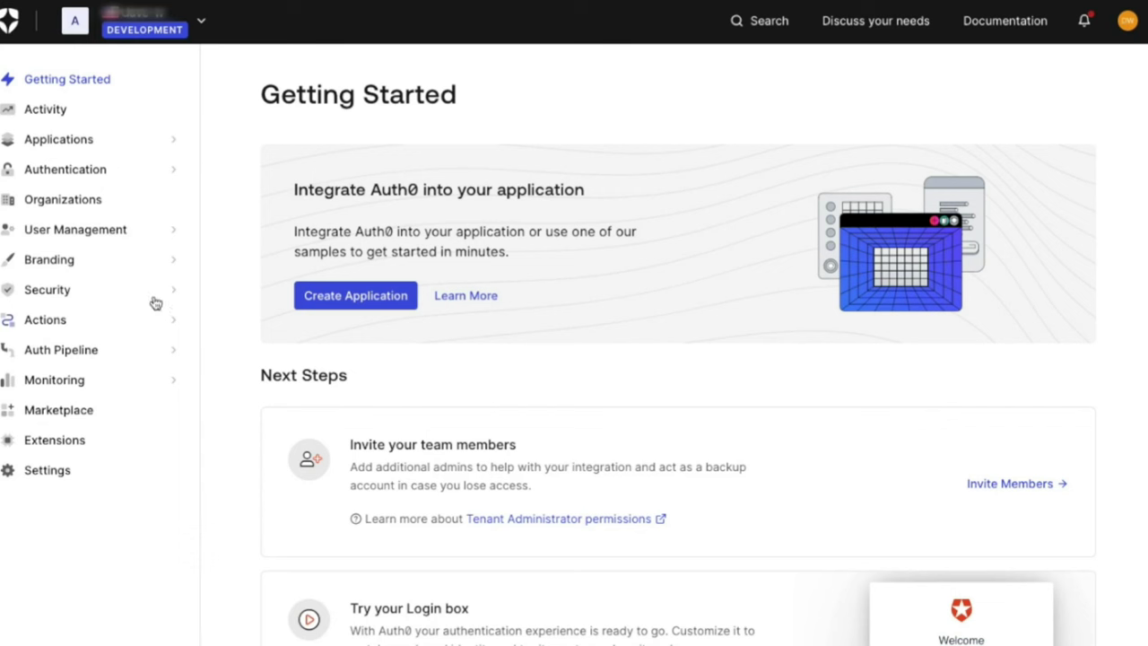
Navigate from Applications to the A SPA application's settings.
{"action": "left_click", "coordinate": [57, 140]}
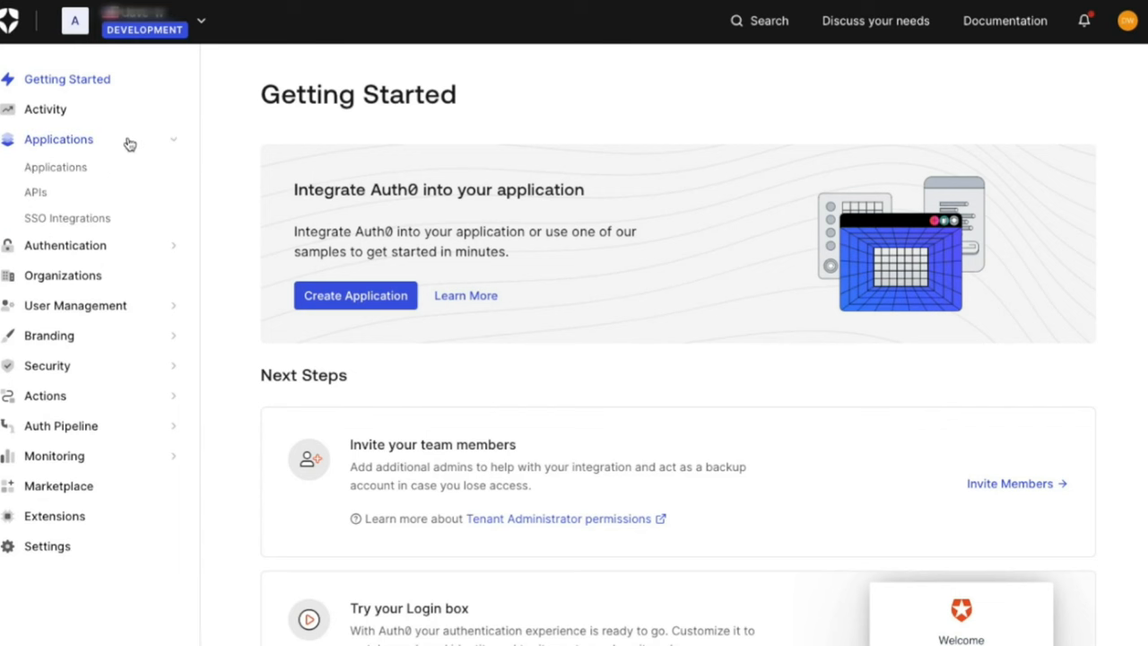
{"action": "left_click", "coordinate": [54, 167]}
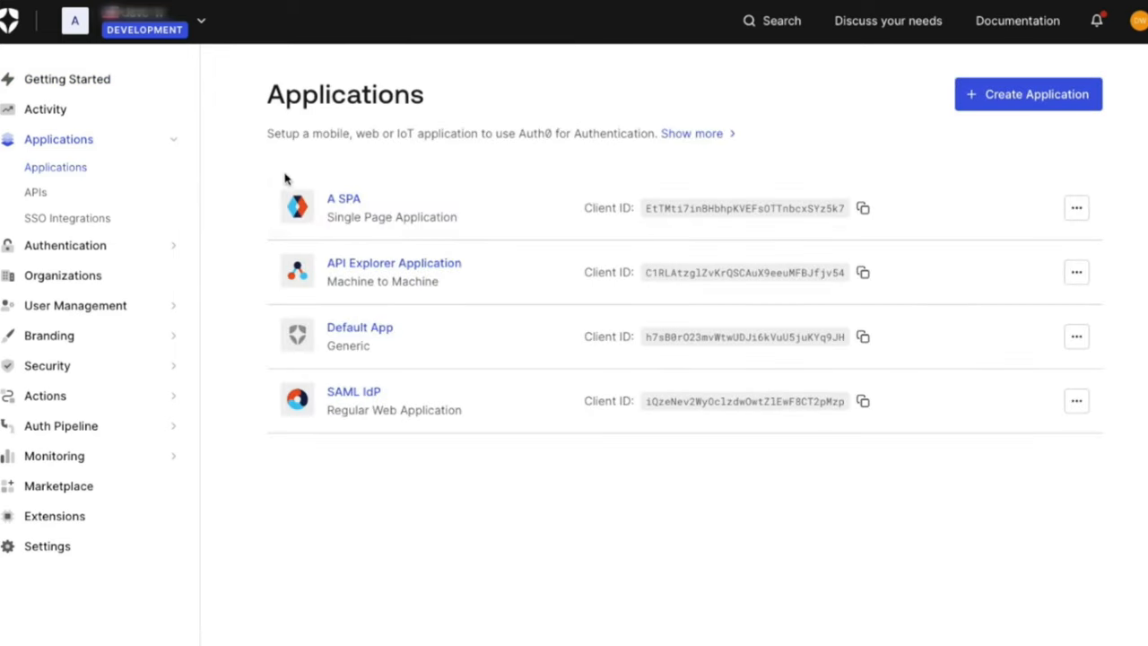
{"action": "left_click", "coordinate": [342, 197]}
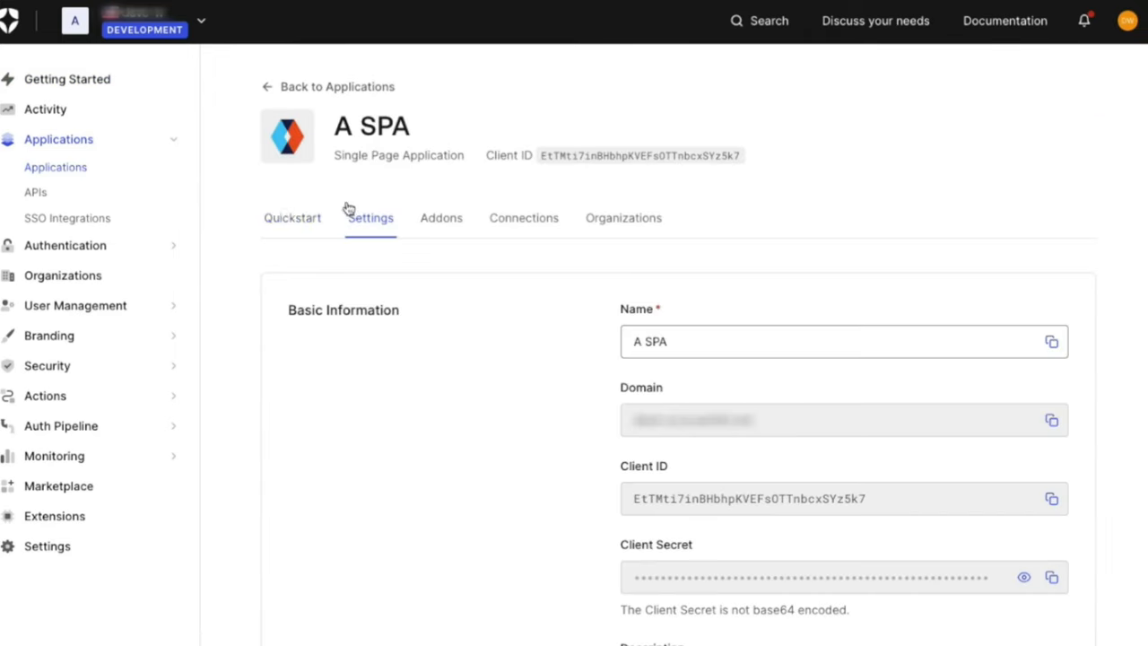
Enter an https:…org/ Application Login URI and save the application's settings.
{"action": "scroll", "scroll_direction": "down", "scroll_amount": 3}
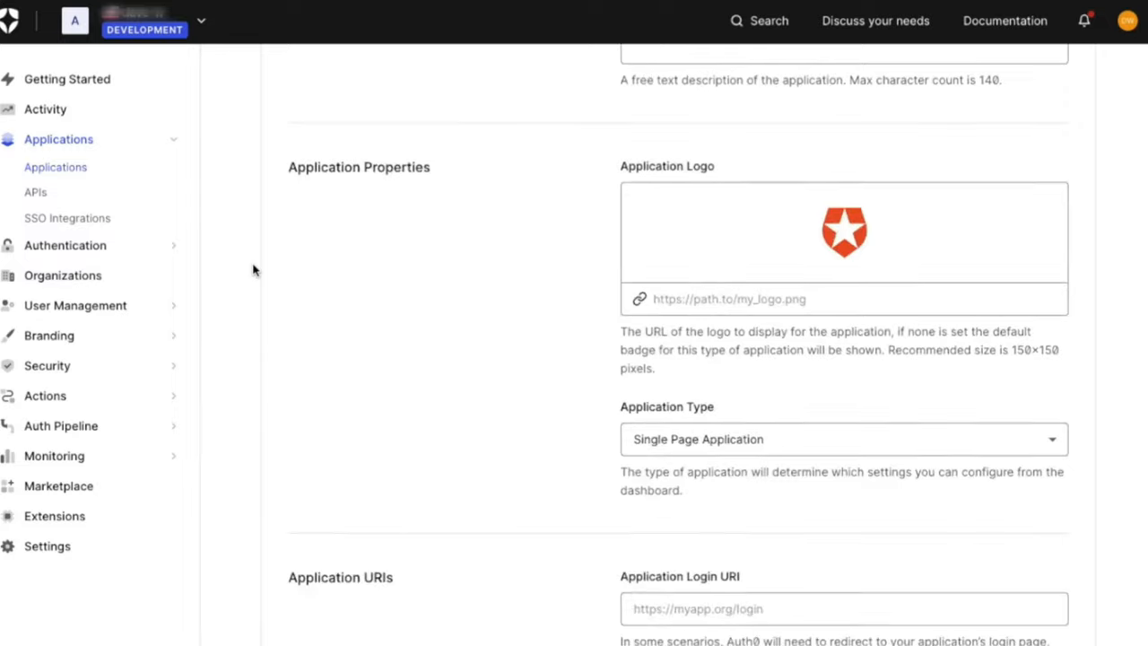
{"action": "scroll", "scroll_direction": "down", "scroll_amount": 3}
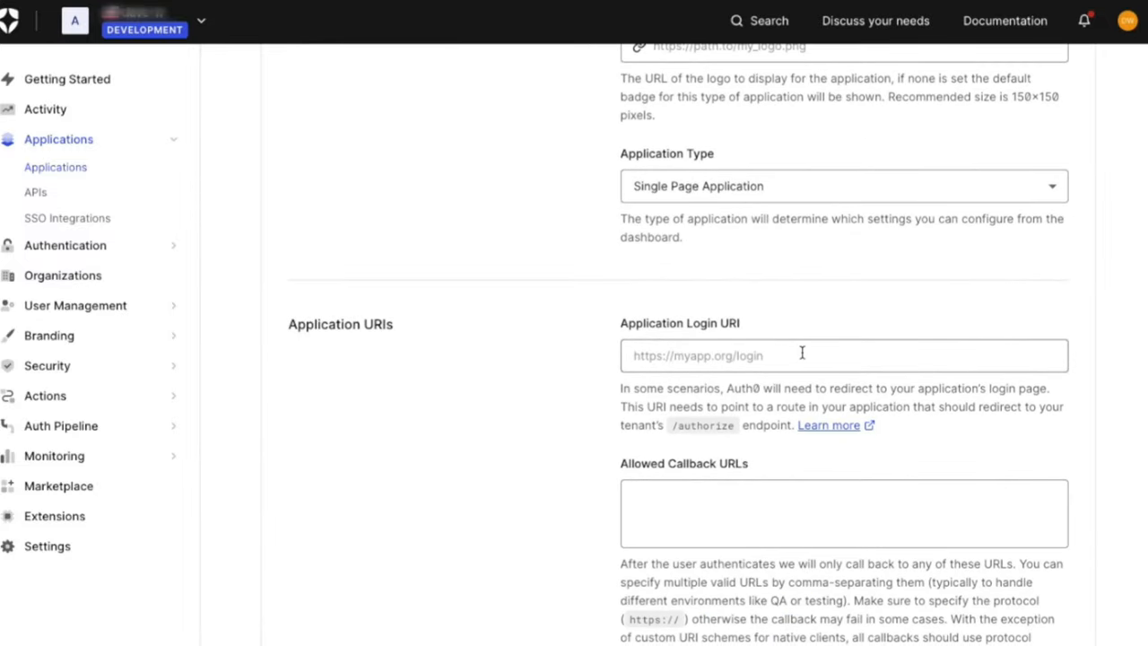
{"action": "type", "text": "https://myapp"}
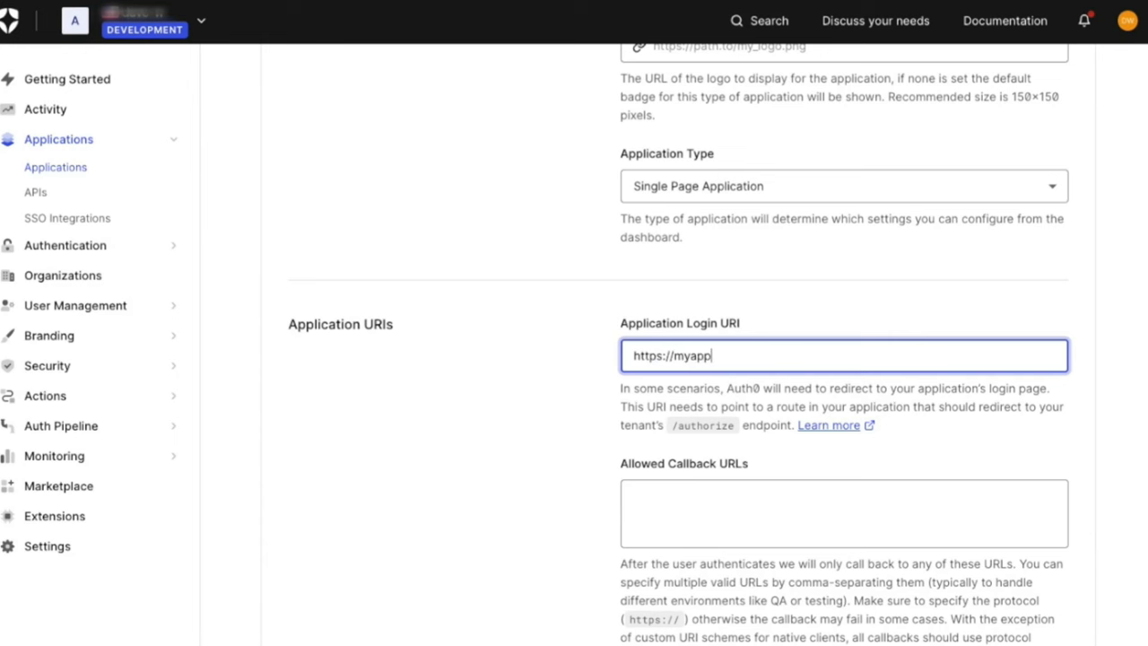
{"action": "type", "text": ".org/"}
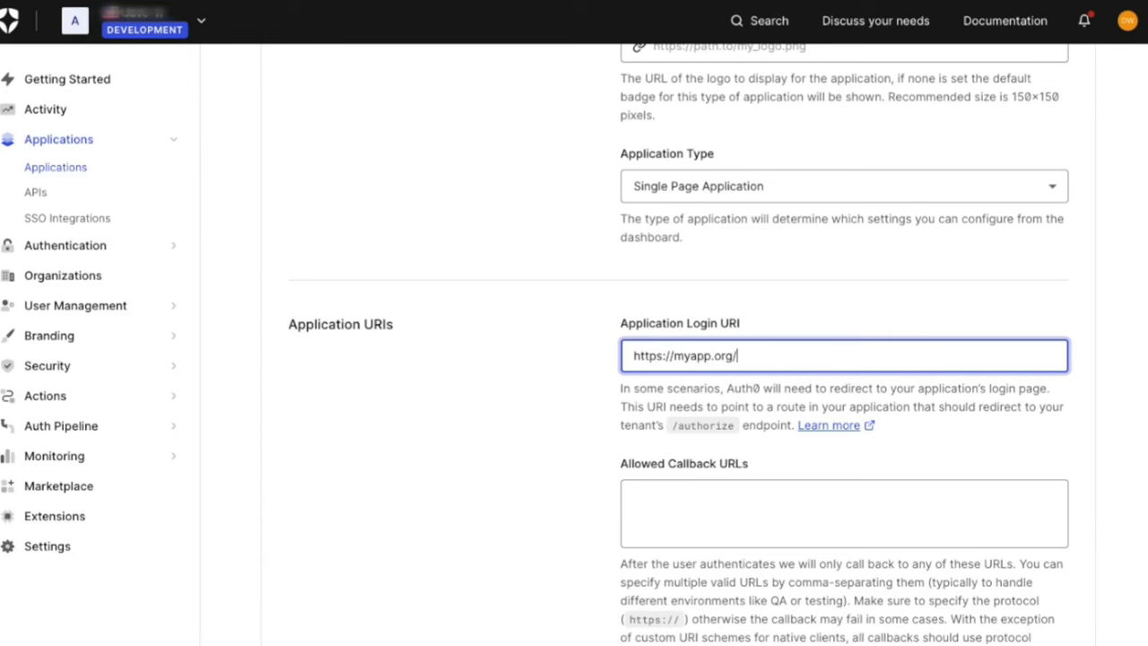
{"action": "scroll", "scroll_direction": "down", "scroll_amount": 3}
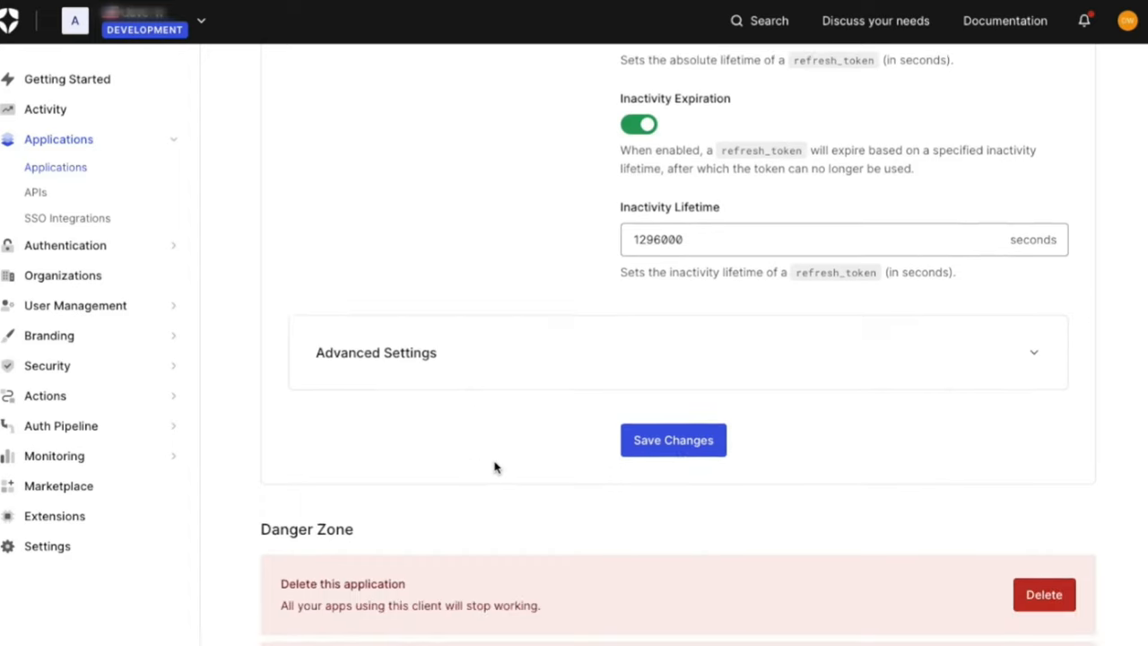
{"action": "left_click", "coordinate": [674, 441]}
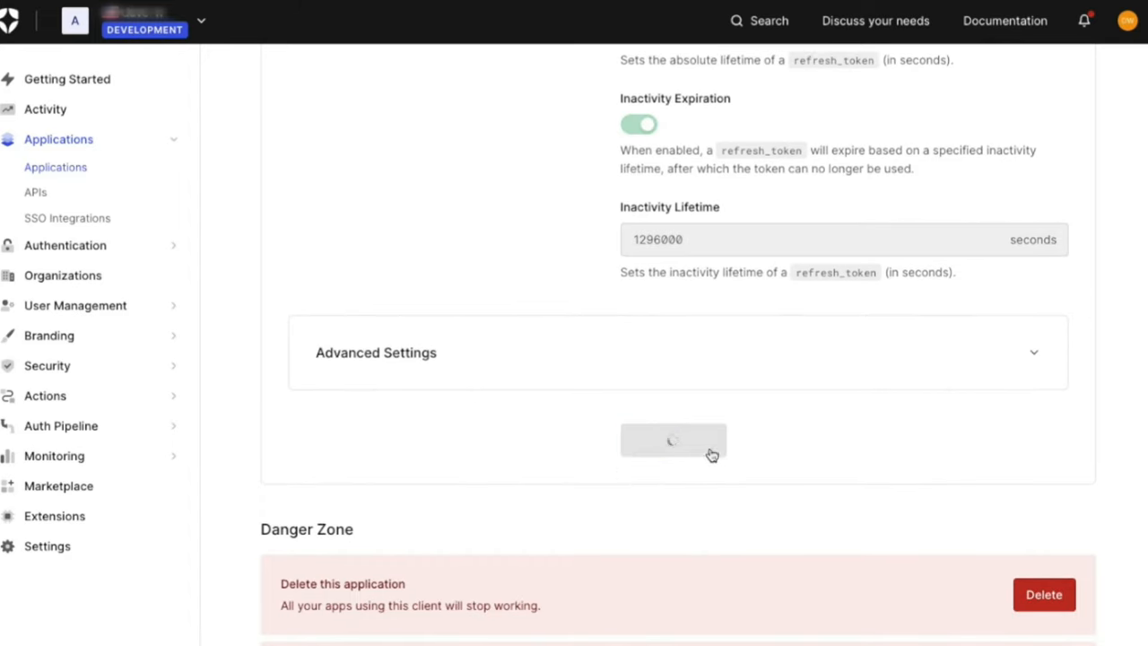
{"action": "left_click", "coordinate": [673, 441]}
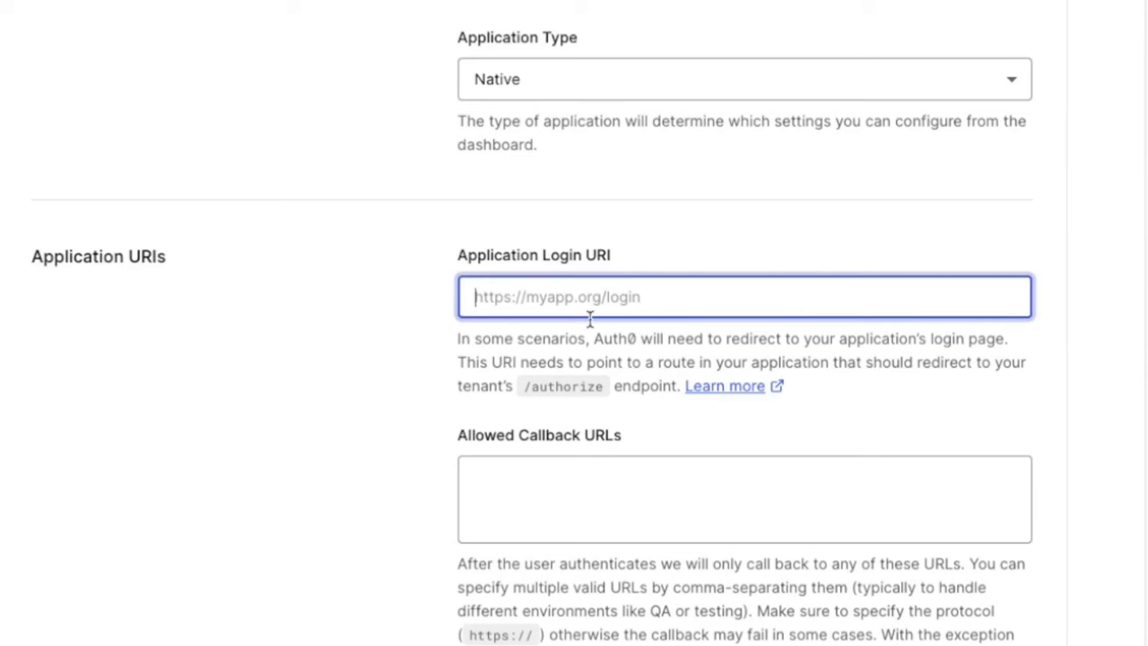
{"action": "mouse_move", "coordinate": [631, 297]}
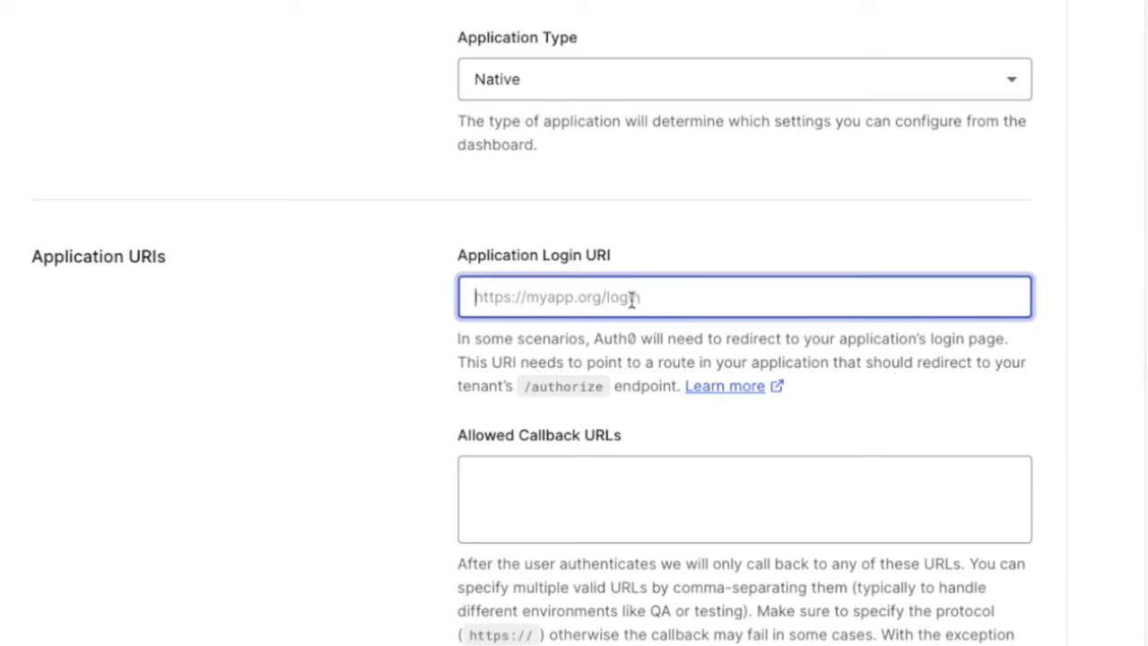
Set the native app's Application Login URI to com.company.myapp://company.auth0.com/ios/com.company.myapp/callback.
{"action": "type", "text": "com.company.myapp://company.auth0.com/ios/com.company.myapp/callback"}
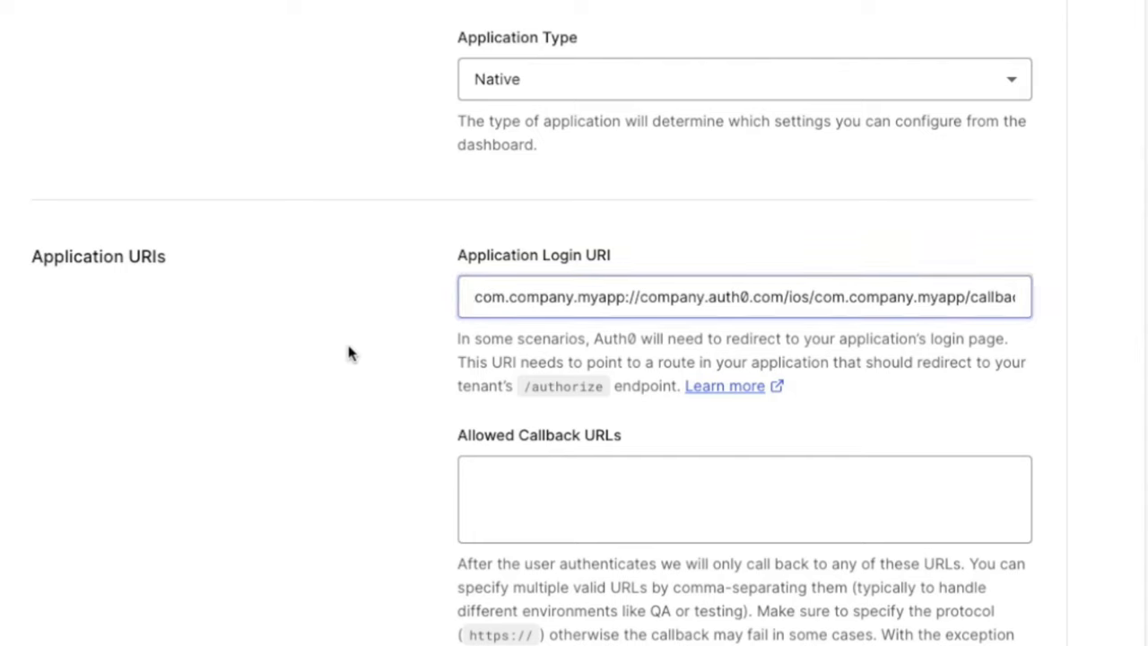
{"action": "scroll", "scroll_direction": "down", "scroll_amount": 3}
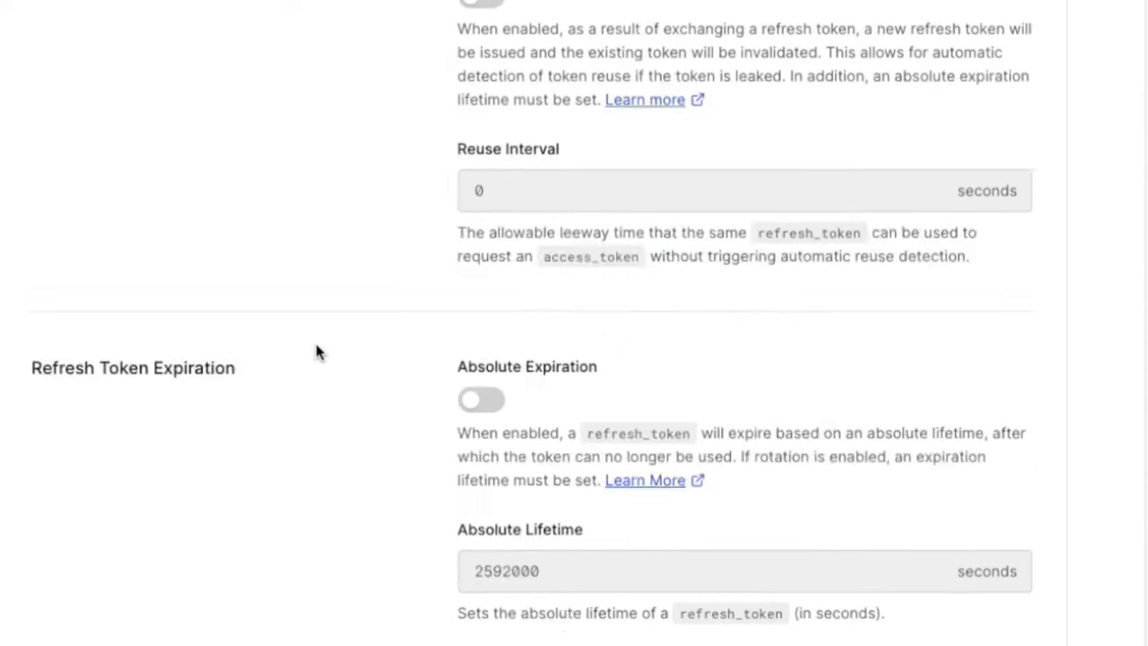
{"action": "left_click", "coordinate": [525, 466]}
{"action": "type", "text": "https:"}
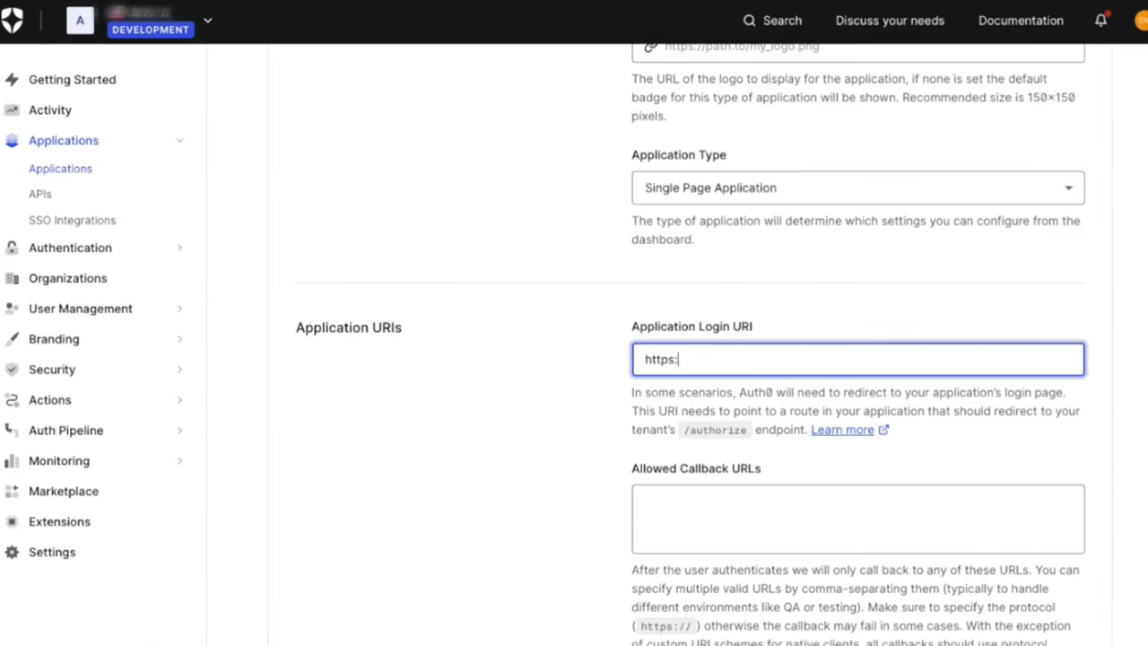
{"action": "type", "text": "//myapp.org/"}
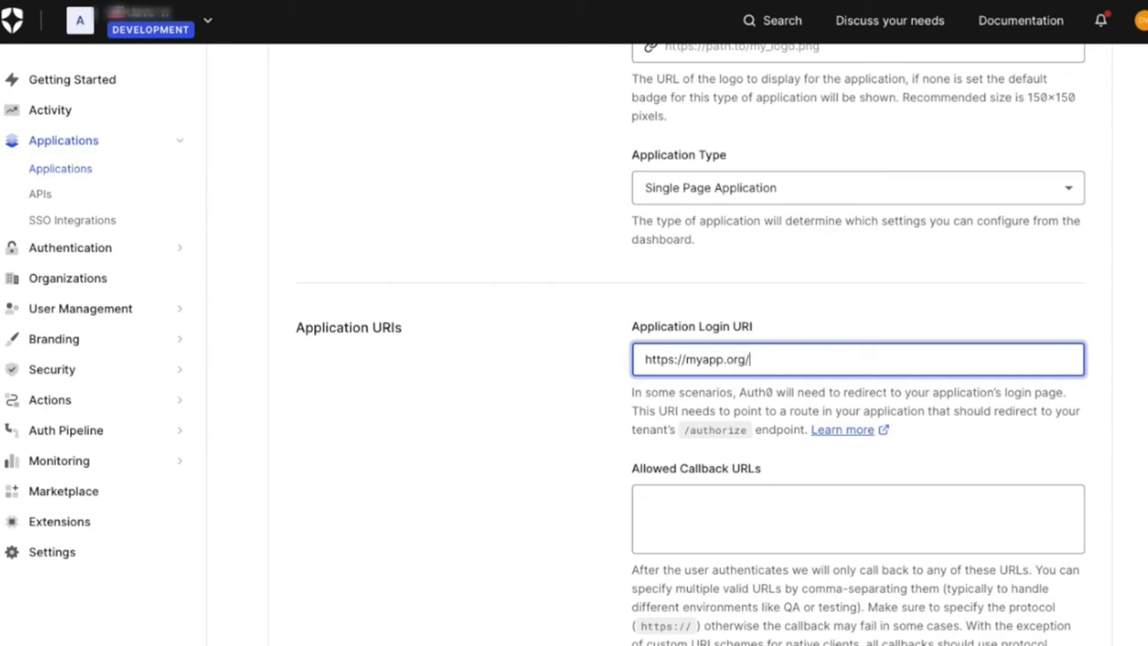
{"action": "type", "text": "login"}
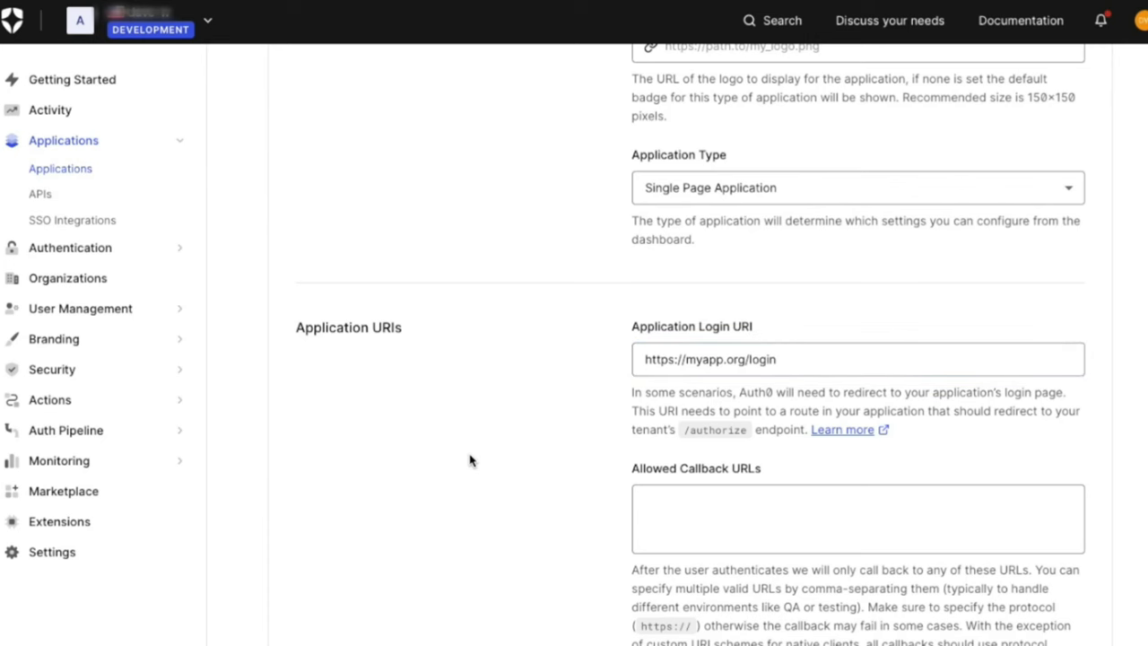
{"action": "scroll", "scroll_direction": "down", "scroll_amount": 3}
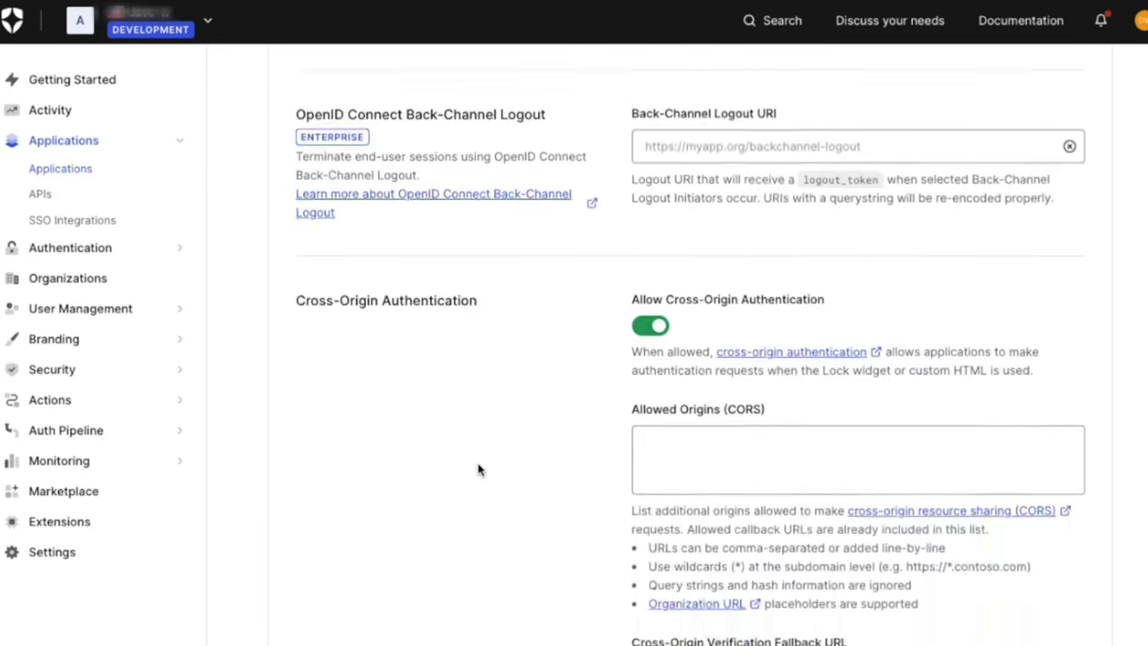
{"action": "scroll", "scroll_direction": "down", "scroll_amount": 3}
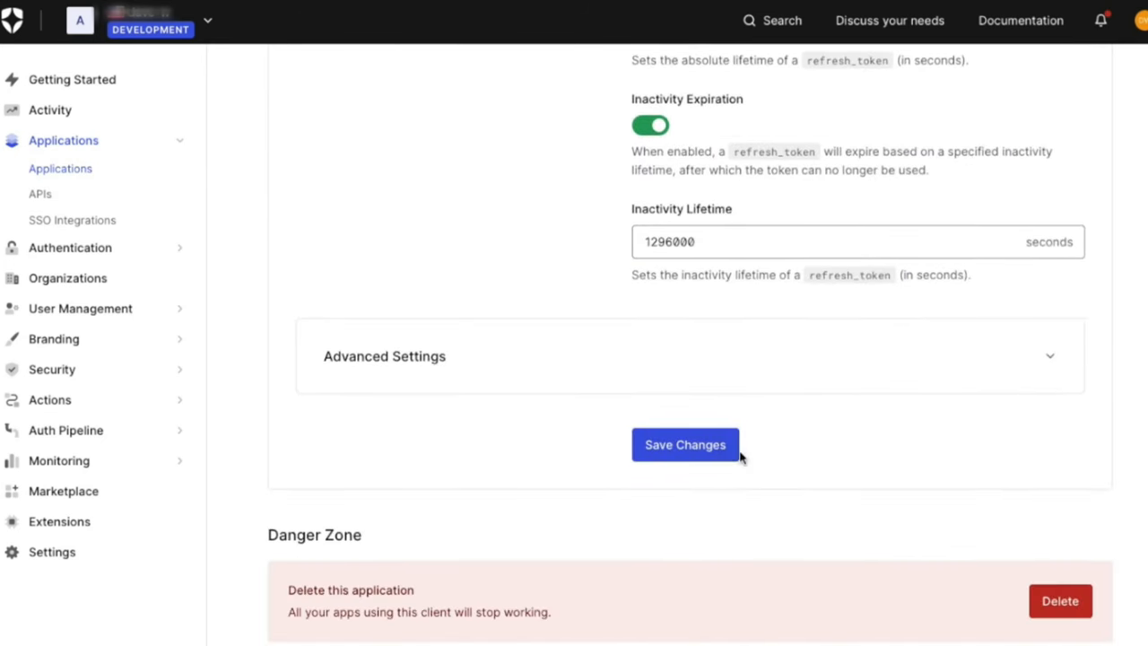
{"action": "left_click", "coordinate": [685, 444]}
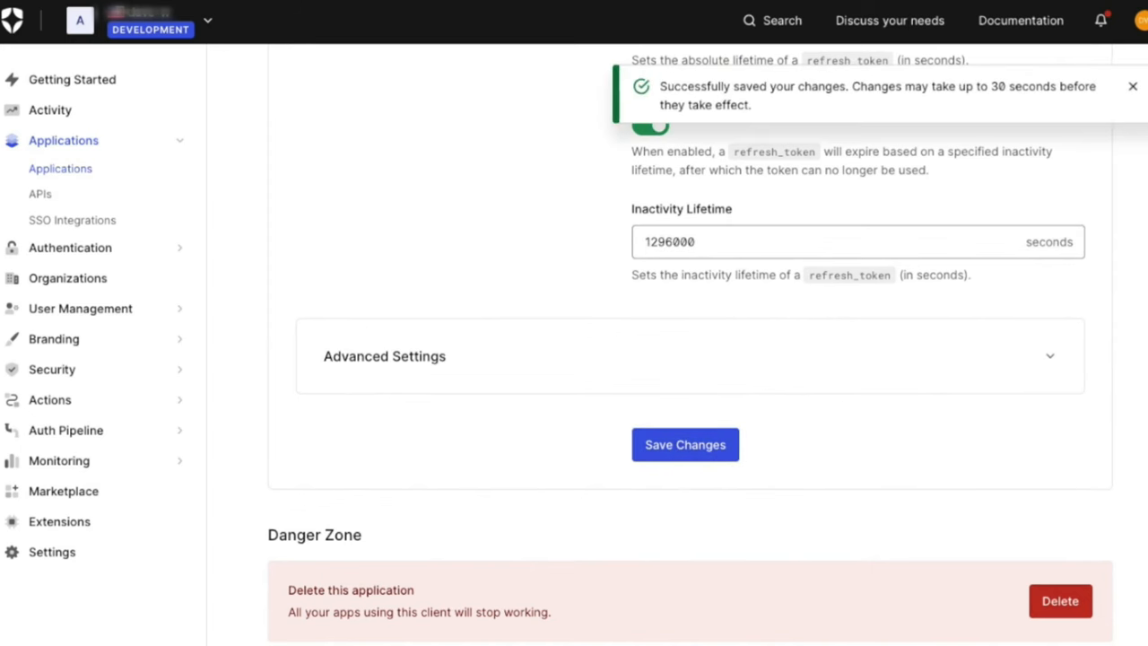
{"action": "left_click", "coordinate": [57, 551]}
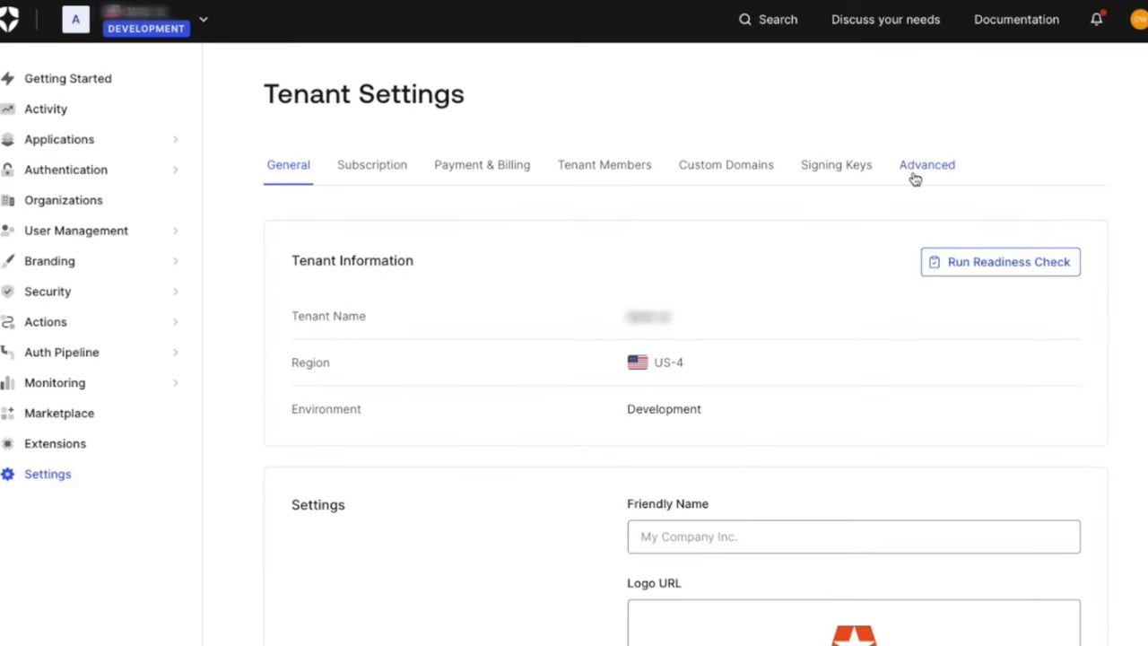
{"action": "left_click", "coordinate": [925, 165]}
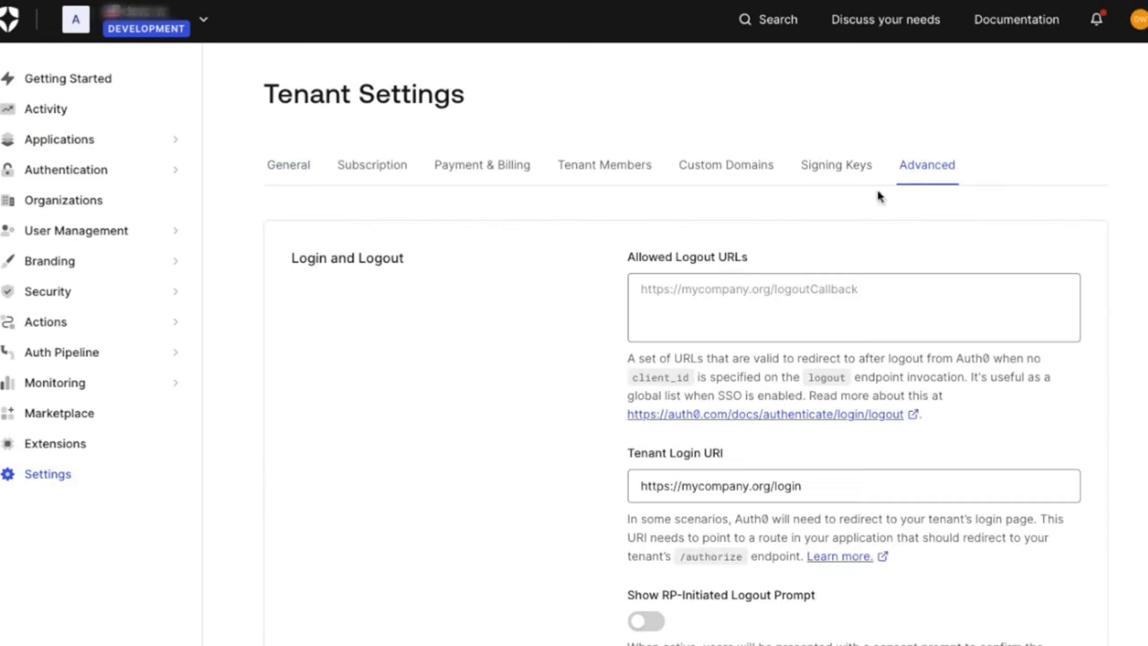
{"action": "scroll", "scroll_direction": "down", "scroll_amount": 3}
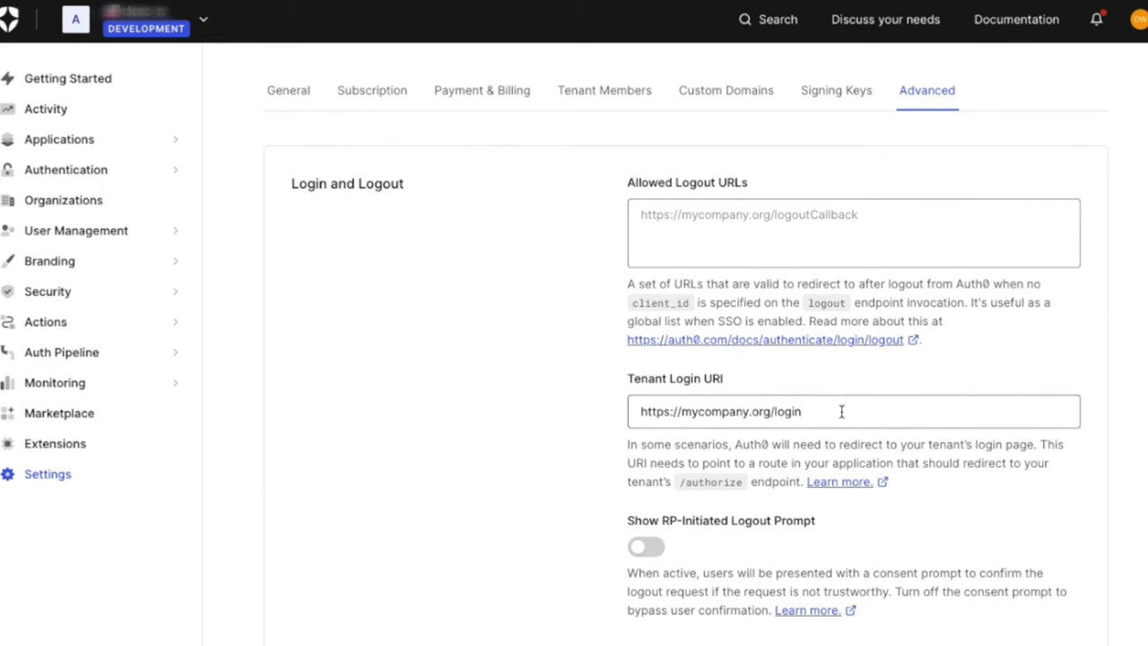
{"action": "left_click", "coordinate": [839, 411]}
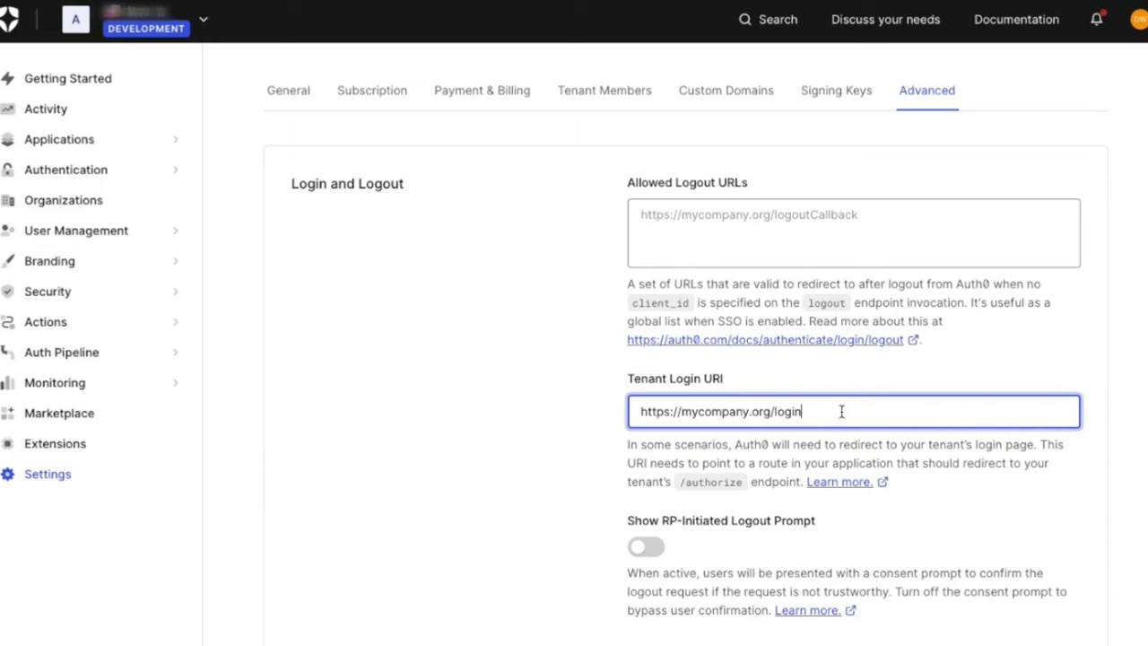